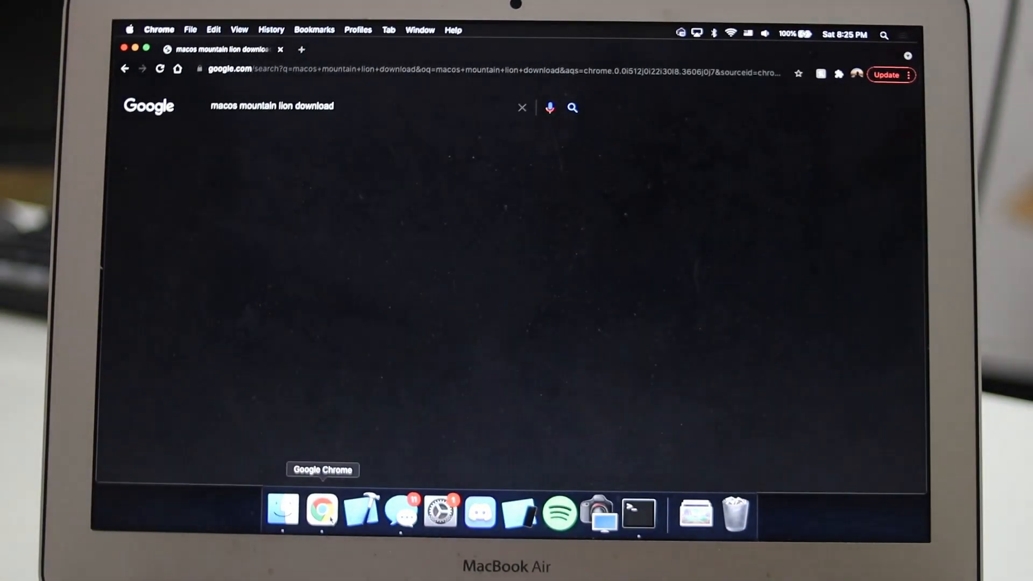
Search 'macos mountain lion download', reach Apple's installer page and start the download.
click(331, 201)
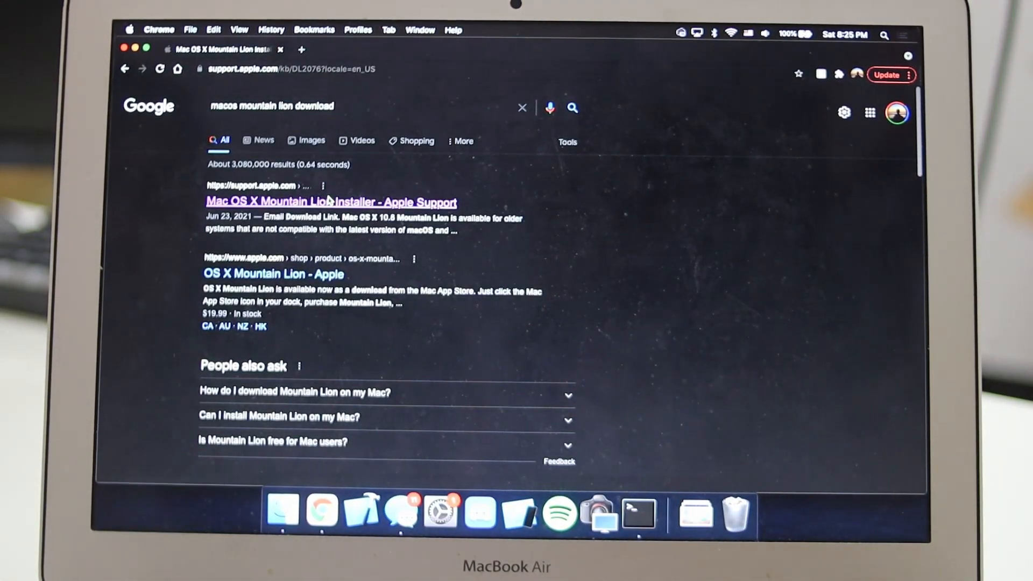
click(332, 201)
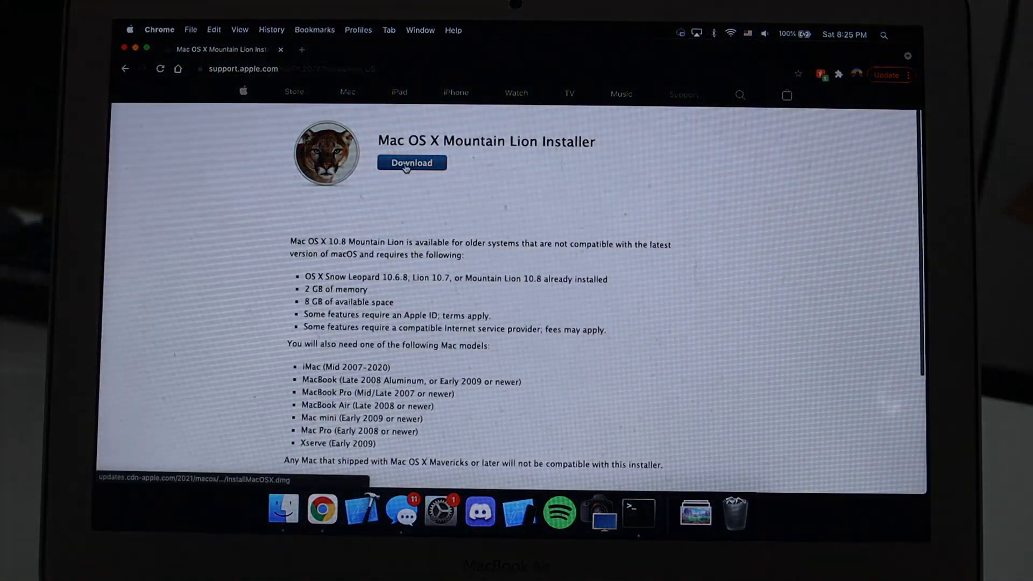
click(411, 162)
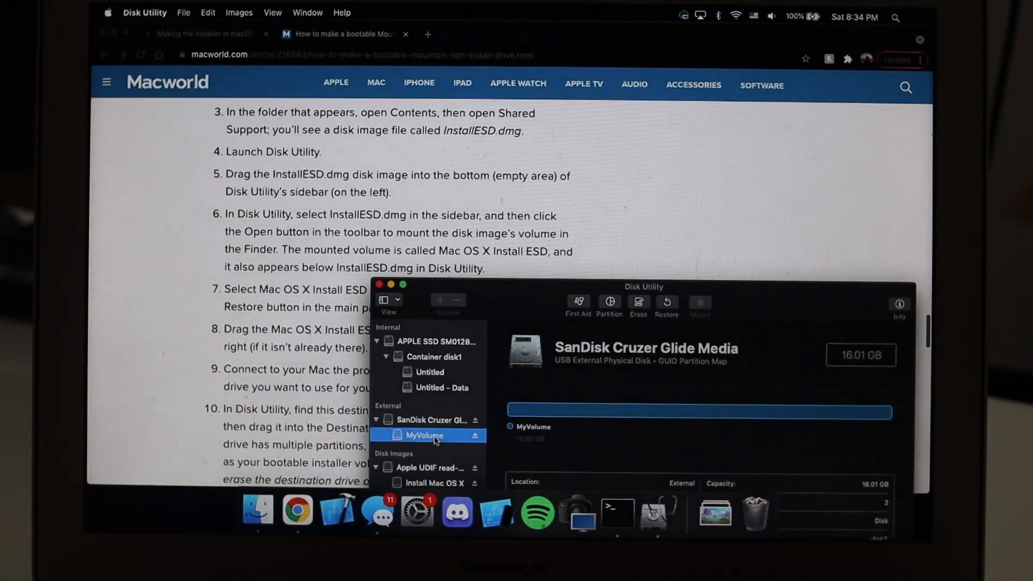
Restore MyVolume on the USB from InstallESD.dmg in SharedSupport and start the restore.
click(666, 305)
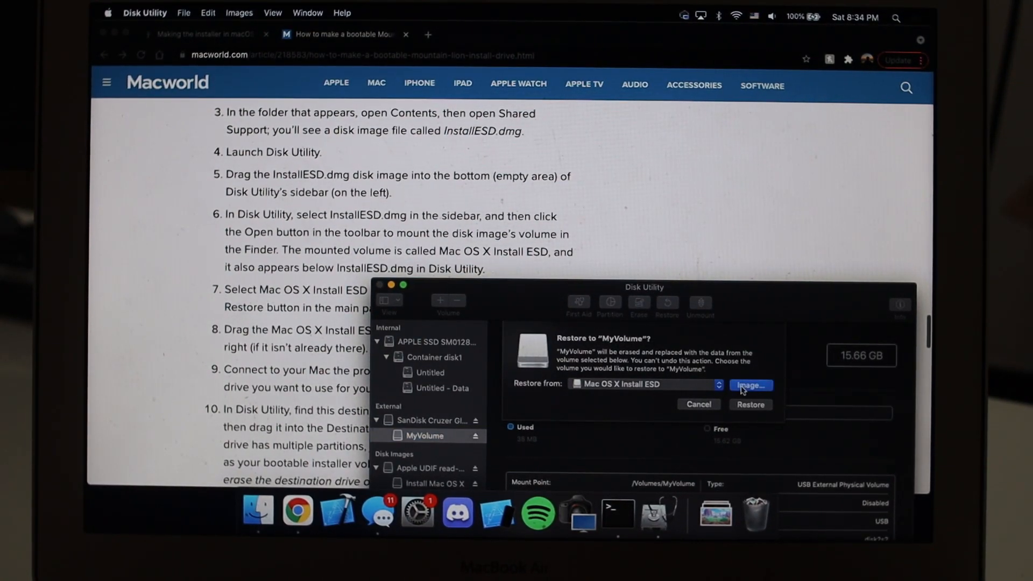
click(750, 385)
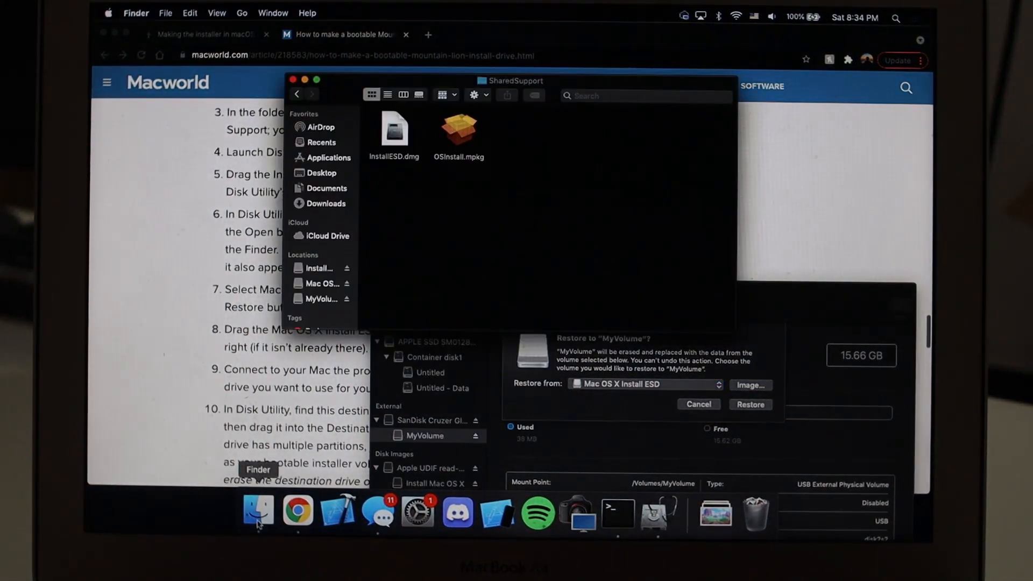
click(393, 130)
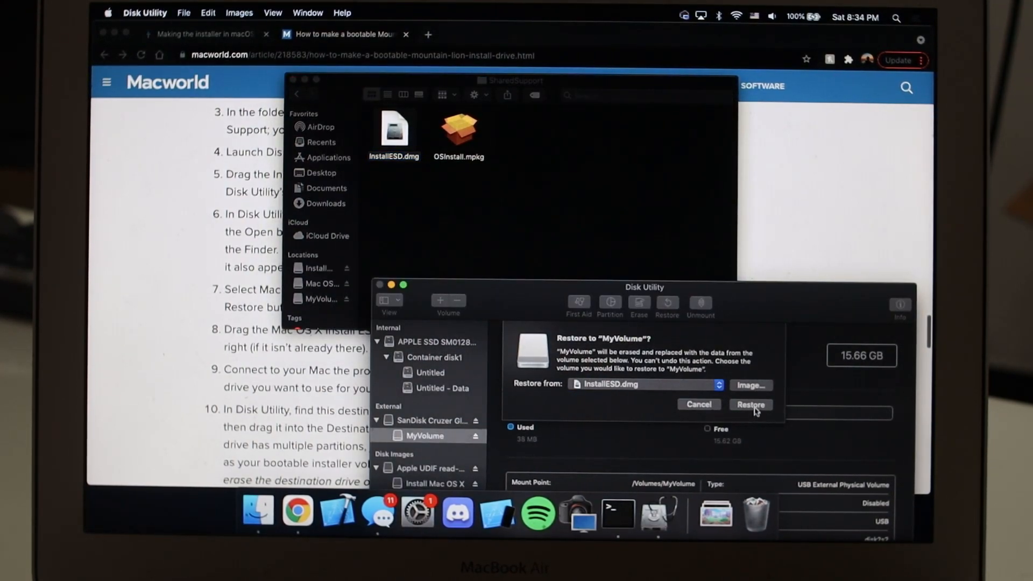
click(750, 403)
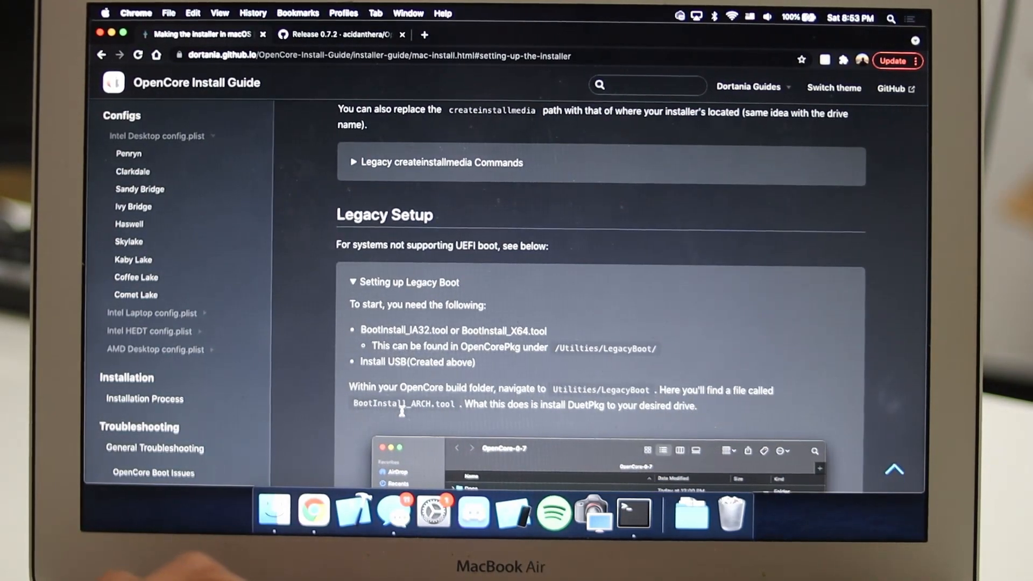
Scroll the guide to the Legacy Setup BootInstall command and return Finder to the Install ESD volume.
scroll(down, 3)
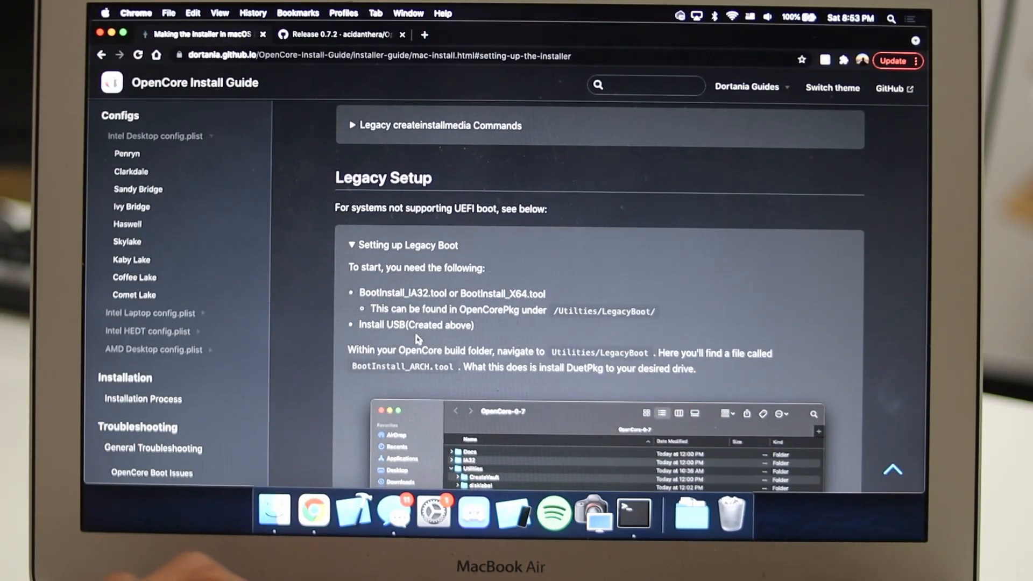
scroll(down, 3)
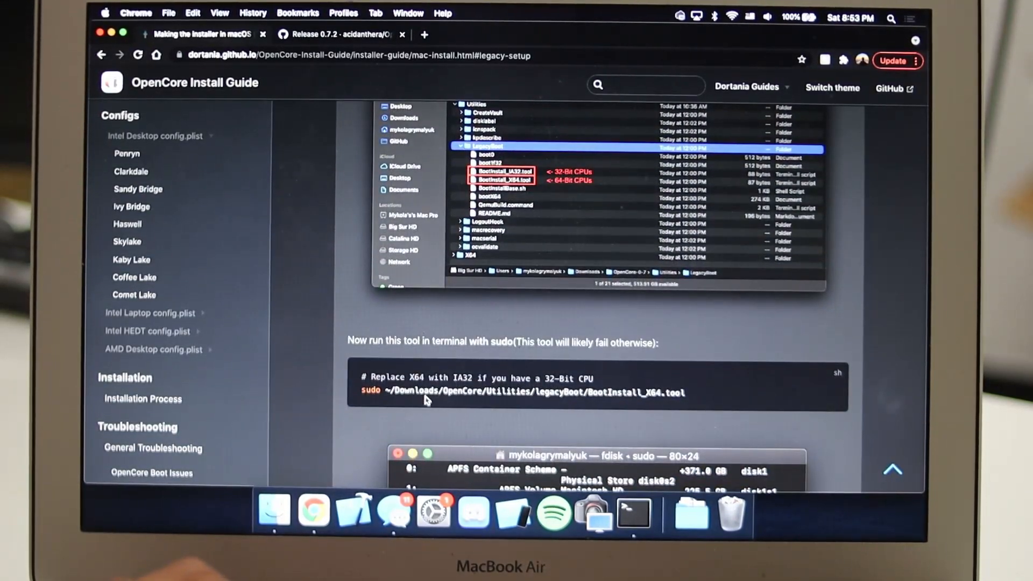
mouse_move(313, 510)
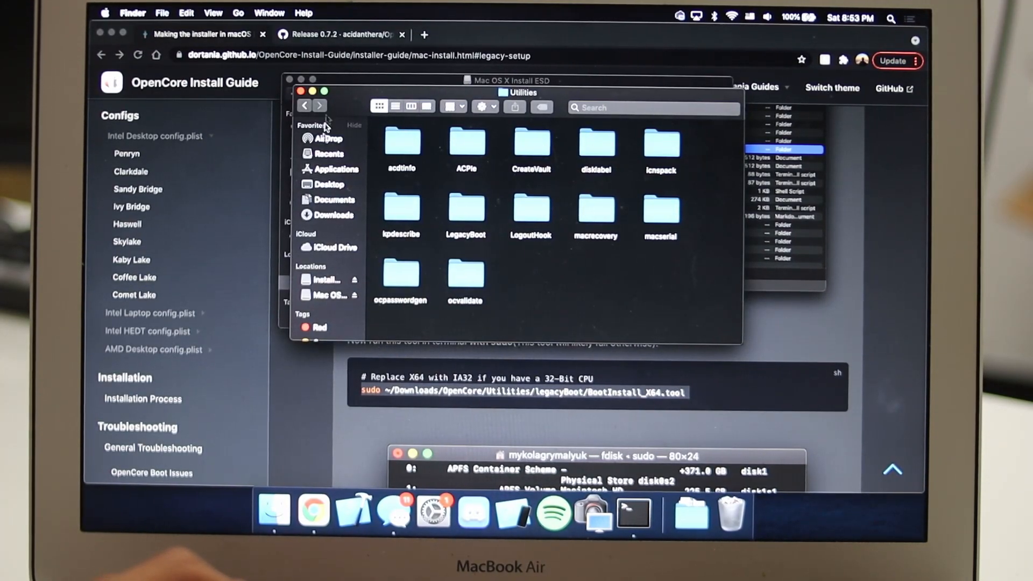
click(334, 215)
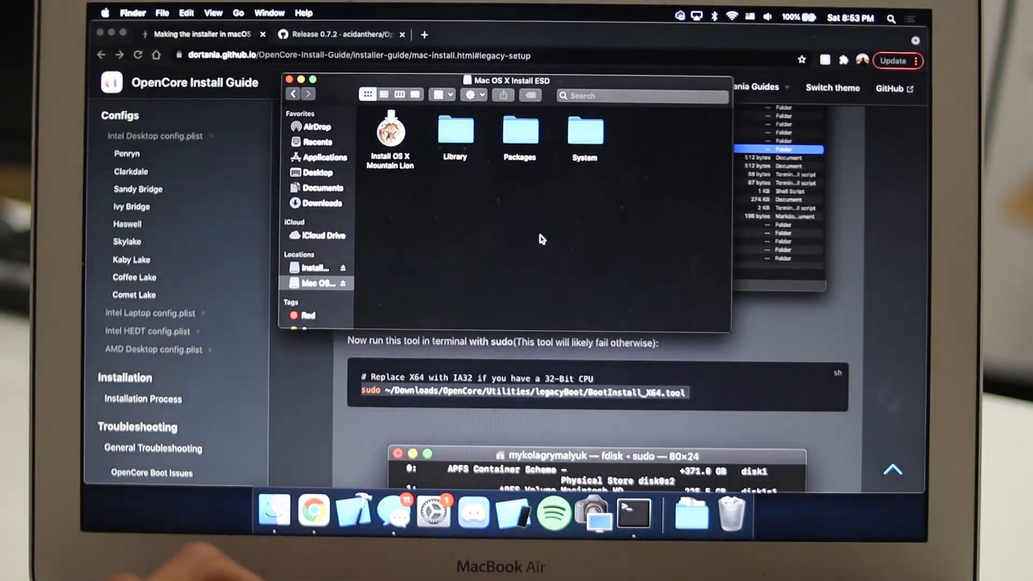
mouse_move(631, 513)
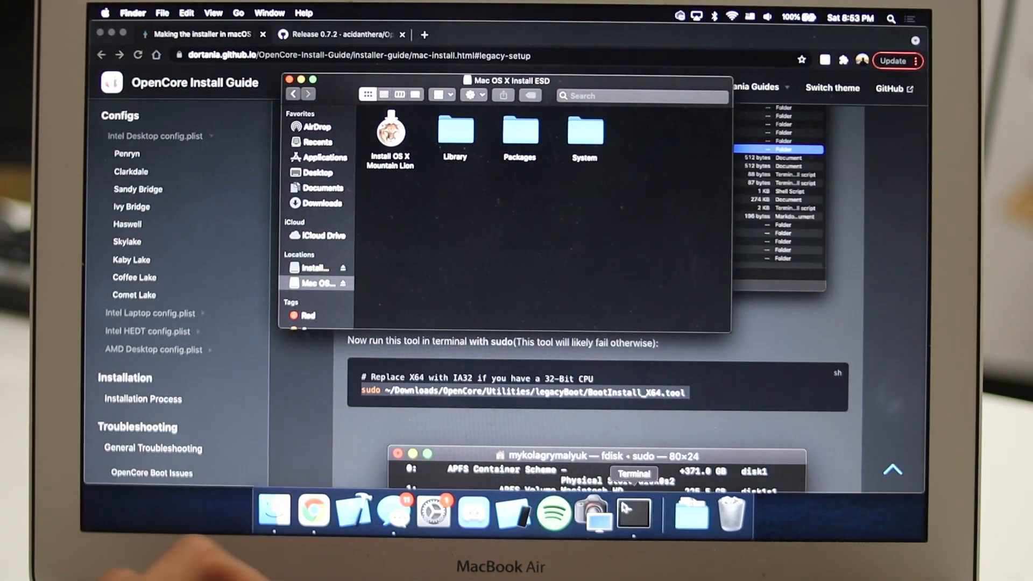
Give the BootInstall script disk 2, the USB drive, as its install target.
click(633, 514)
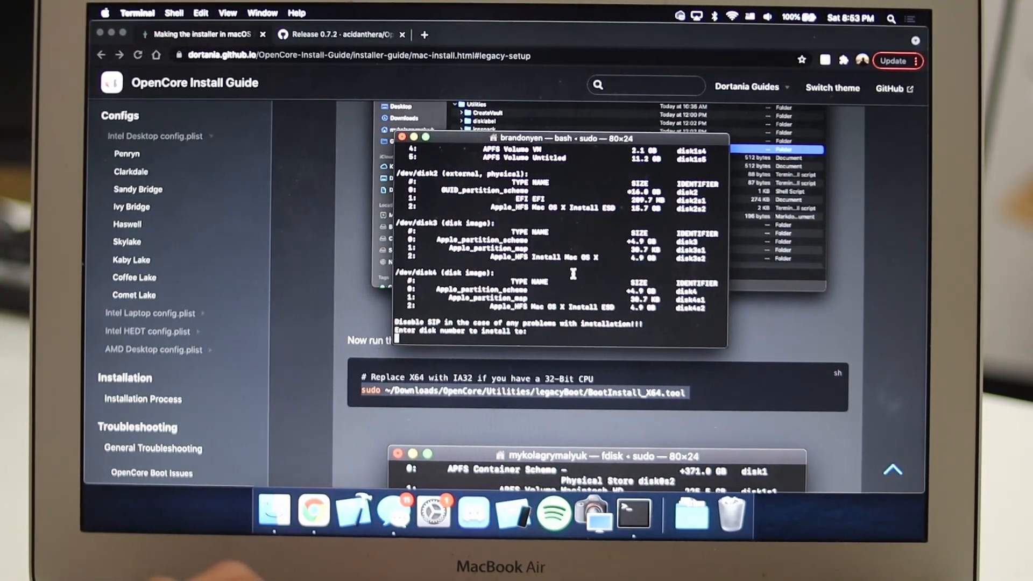
scroll(down, 3)
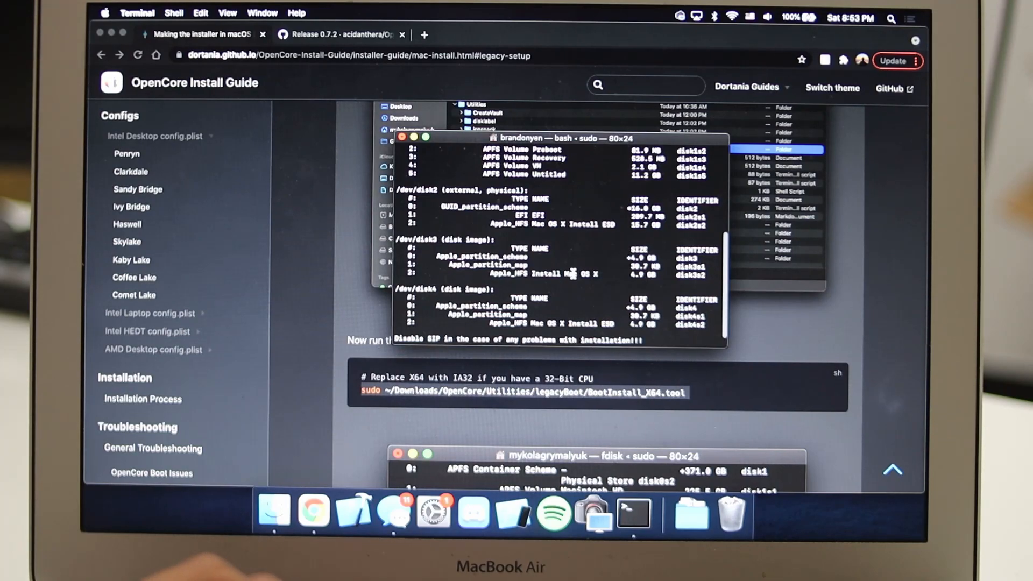
scroll(up, 3)
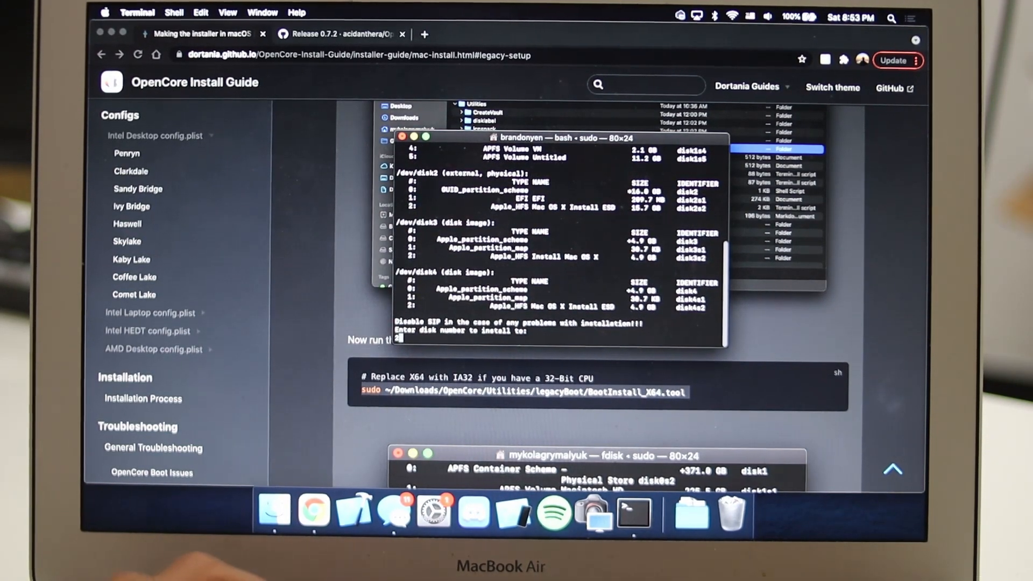
key(Return)
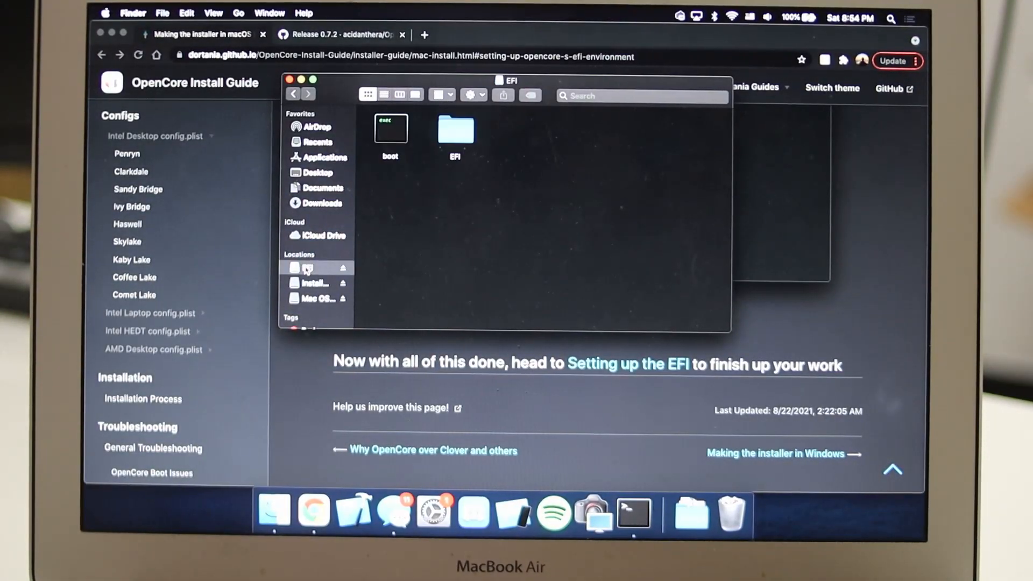
Browse the EFI partition's OC folder and check the contents of Drivers.
double_click(455, 130)
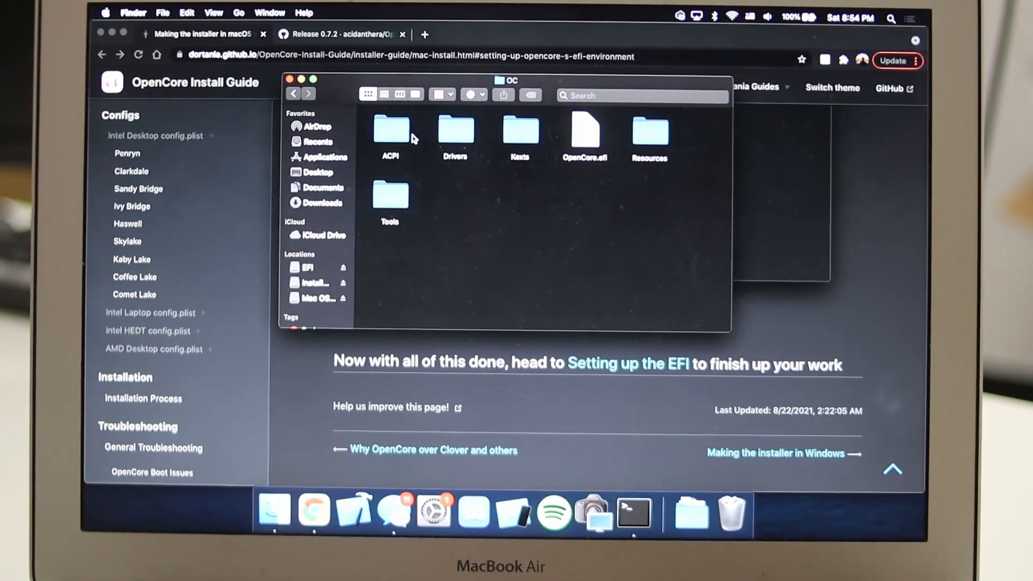
double_click(455, 130)
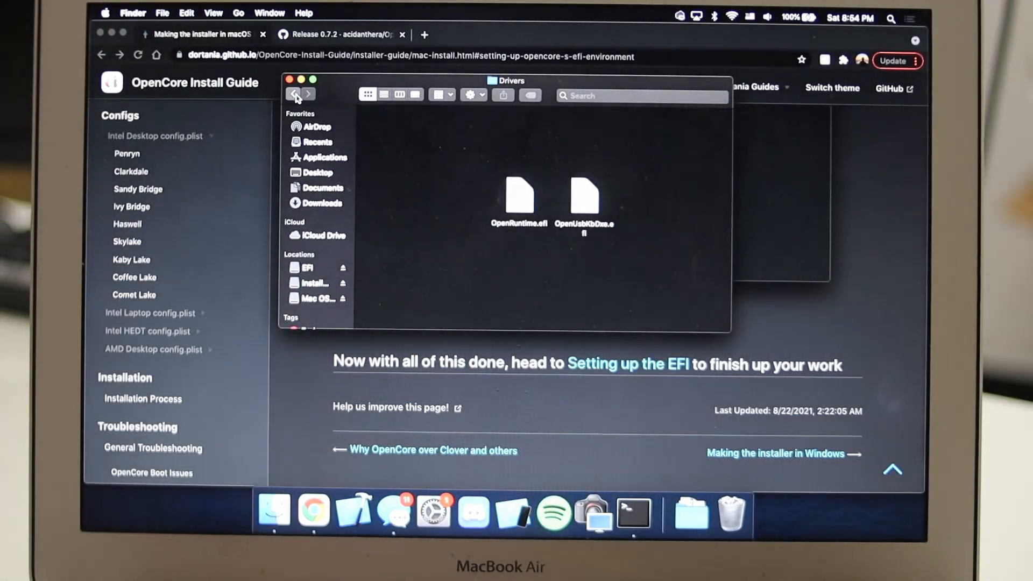
click(294, 93)
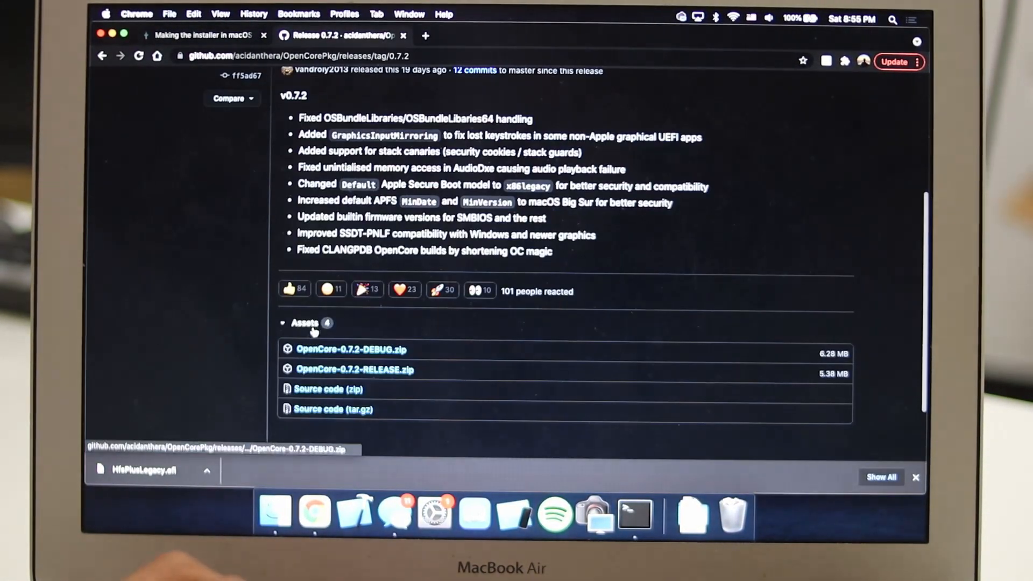
Download the OpenCore 0.7.2 DEBUG package and choose the Prebuilt SSDT method for the EC fix.
click(198, 35)
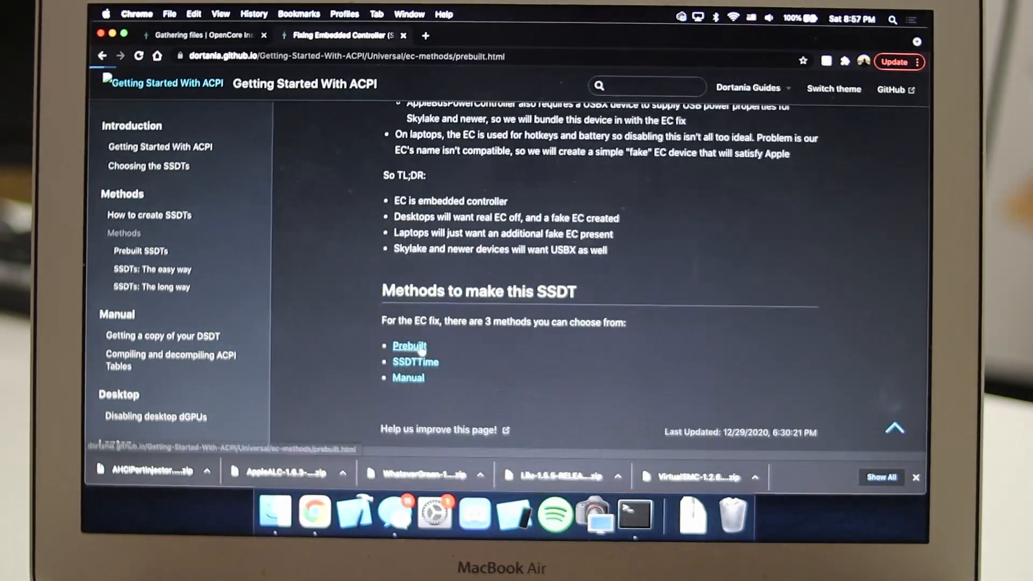
click(409, 345)
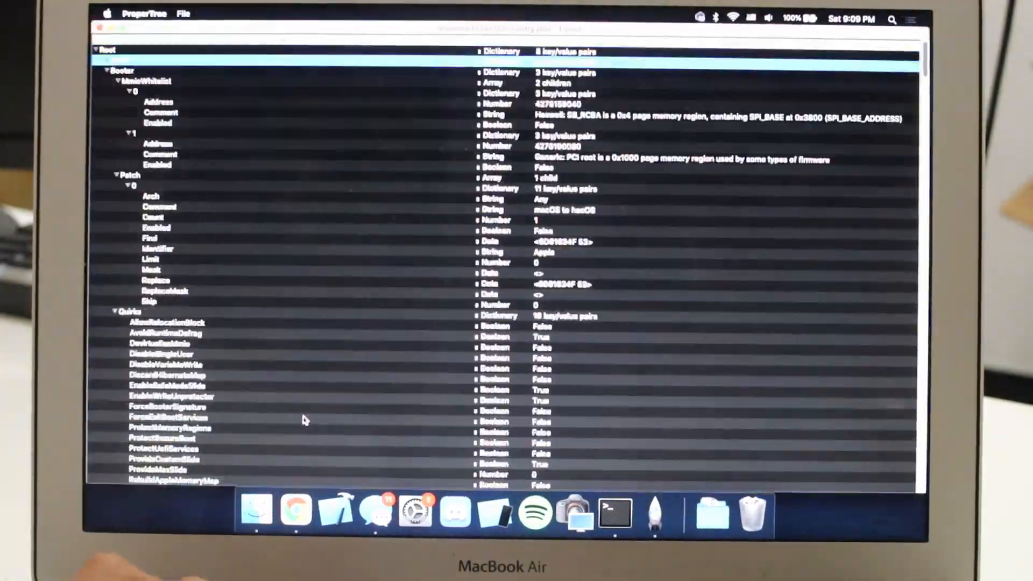
scroll(down, 3)
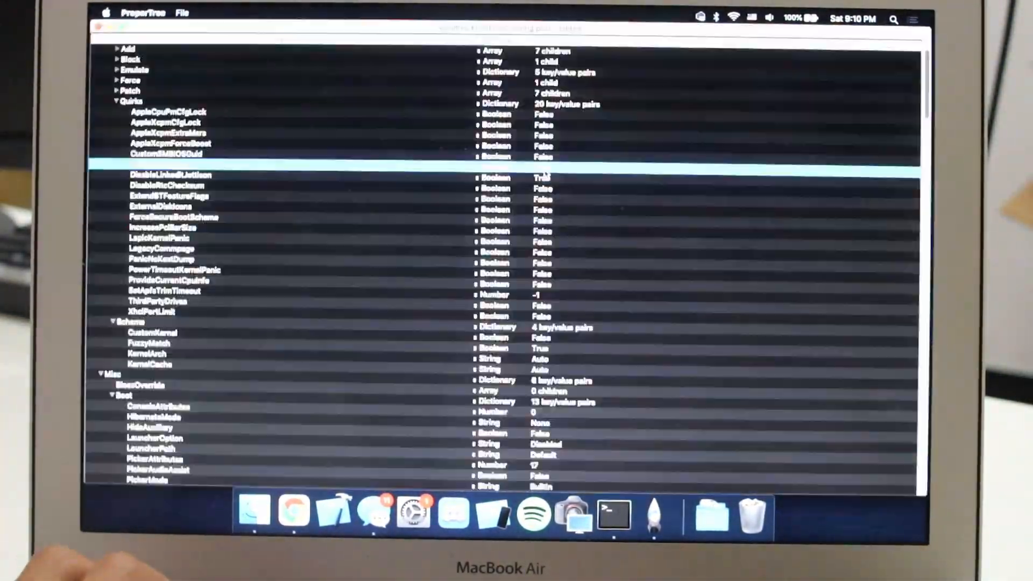
scroll(down, 3)
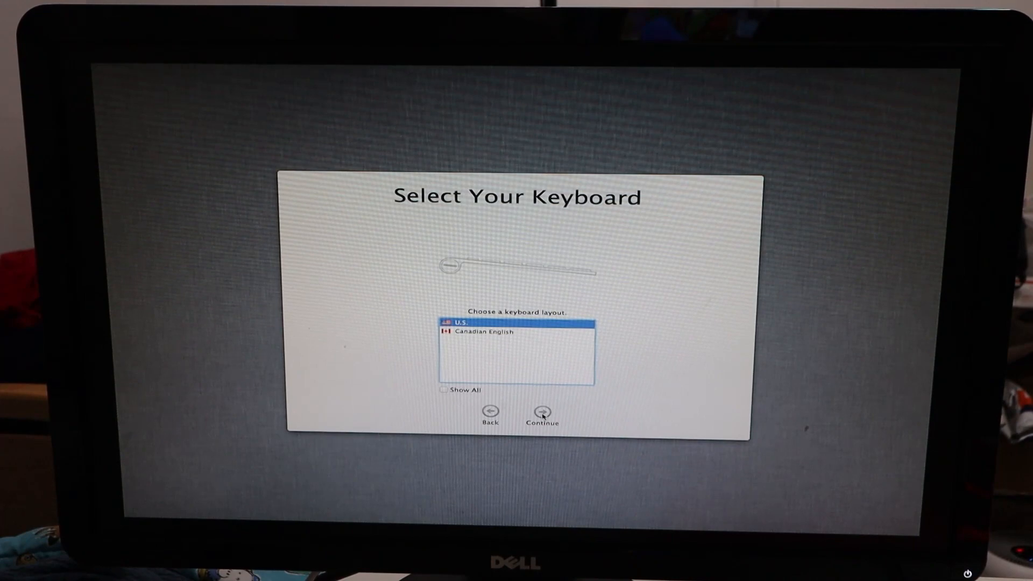
Finish setup with U.S. keyboard, no data transfer, account 'Brandon Ye' and Pacific time zone.
click(542, 410)
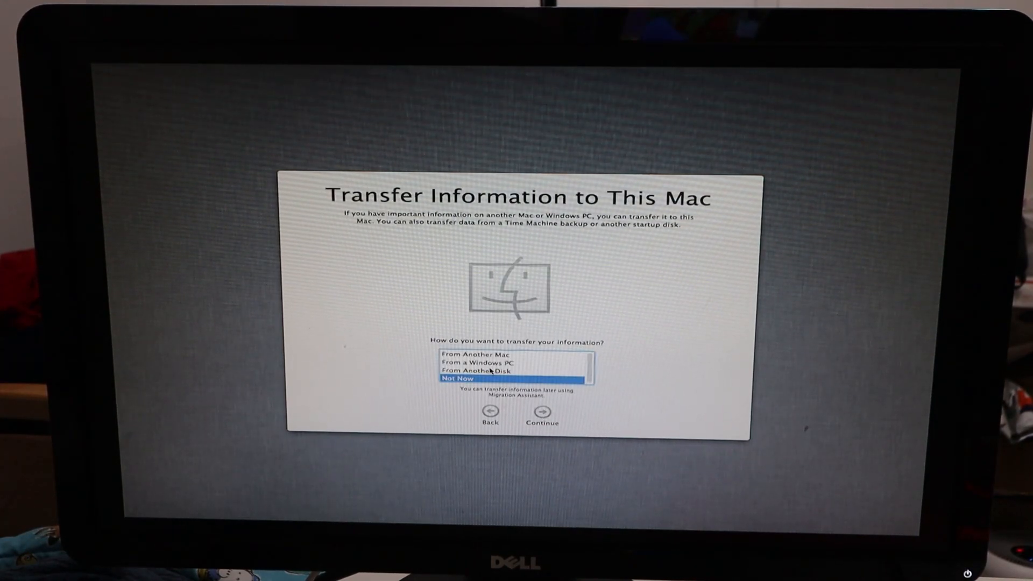
click(541, 412)
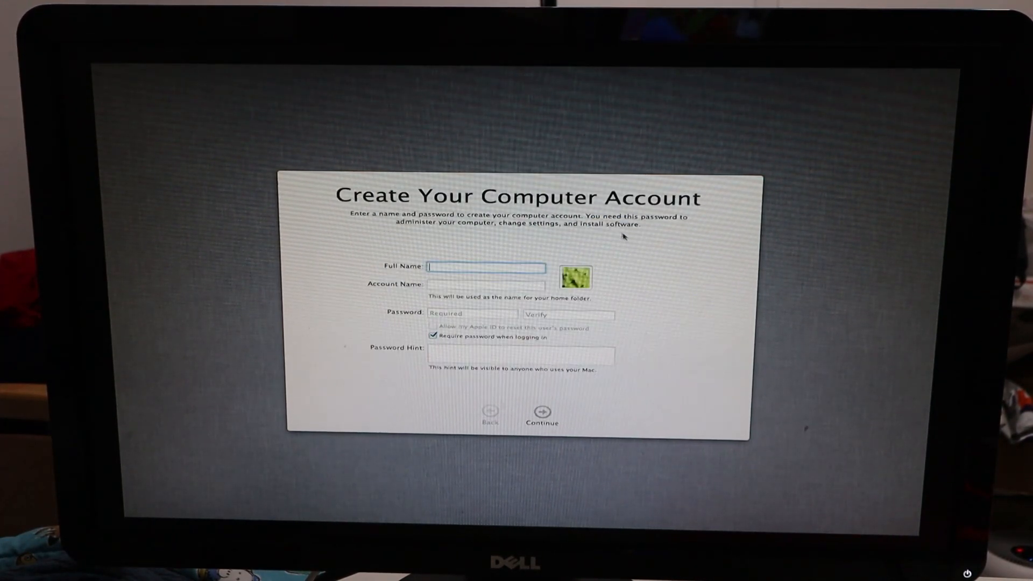
text(Brandon Yen)
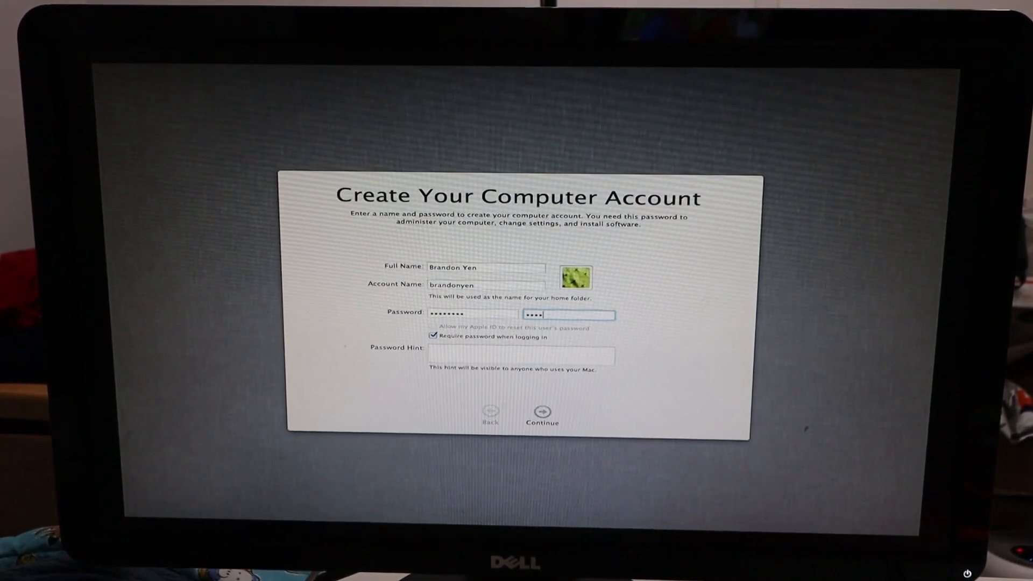
click(542, 412)
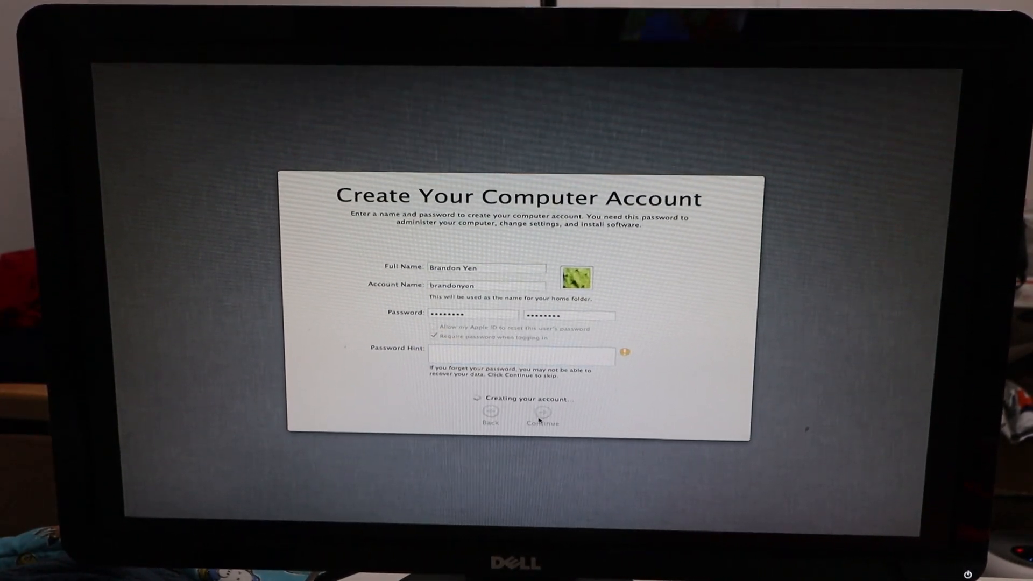
click(543, 412)
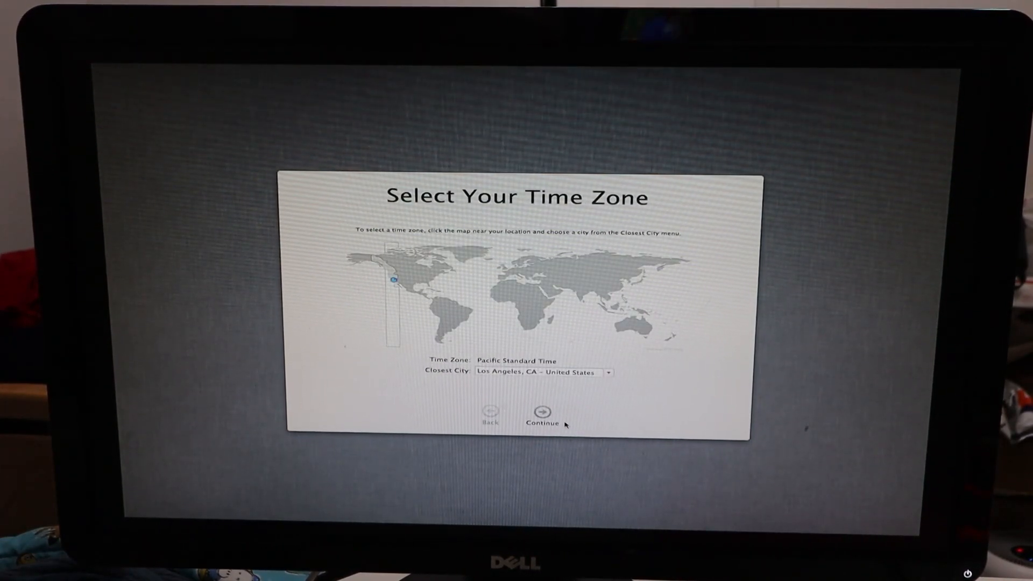
click(542, 413)
text(wo)
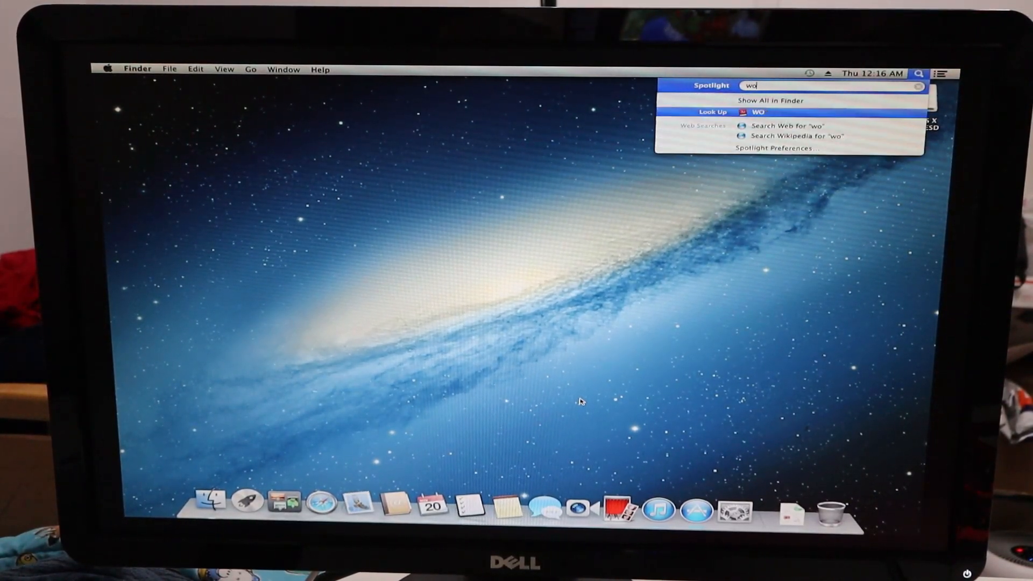
text(microsoft word)
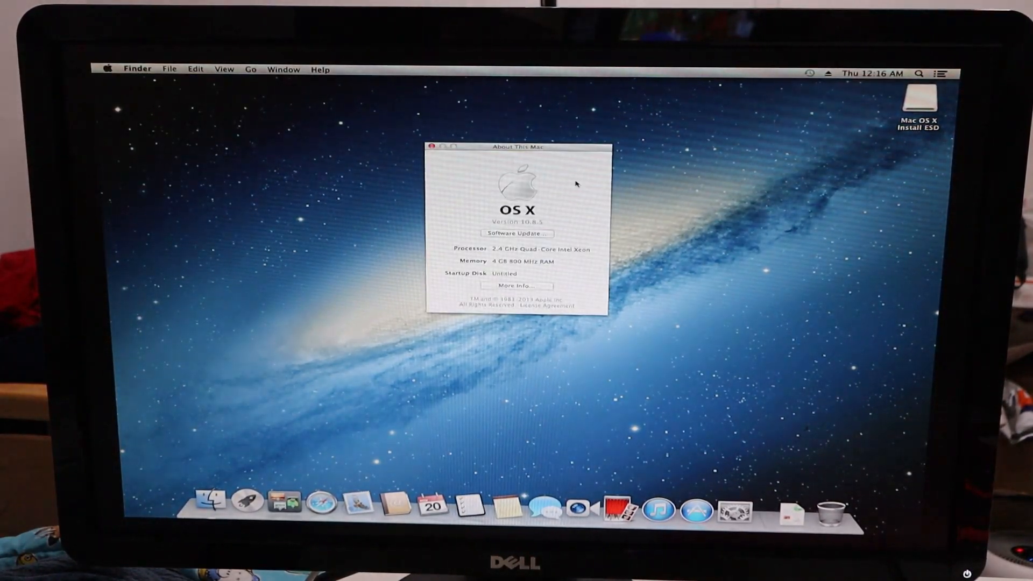
mouse_move(530, 157)
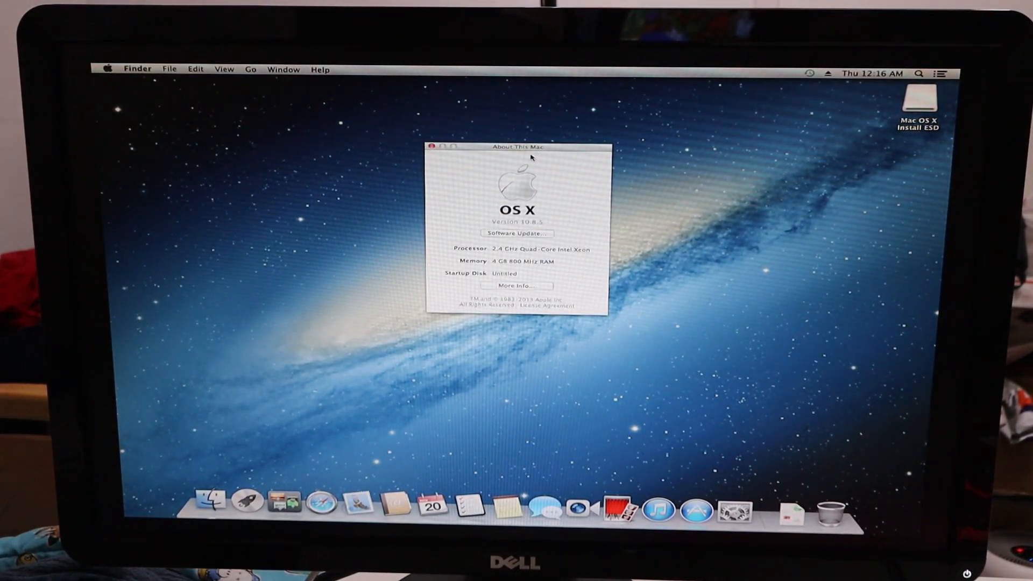
click(433, 146)
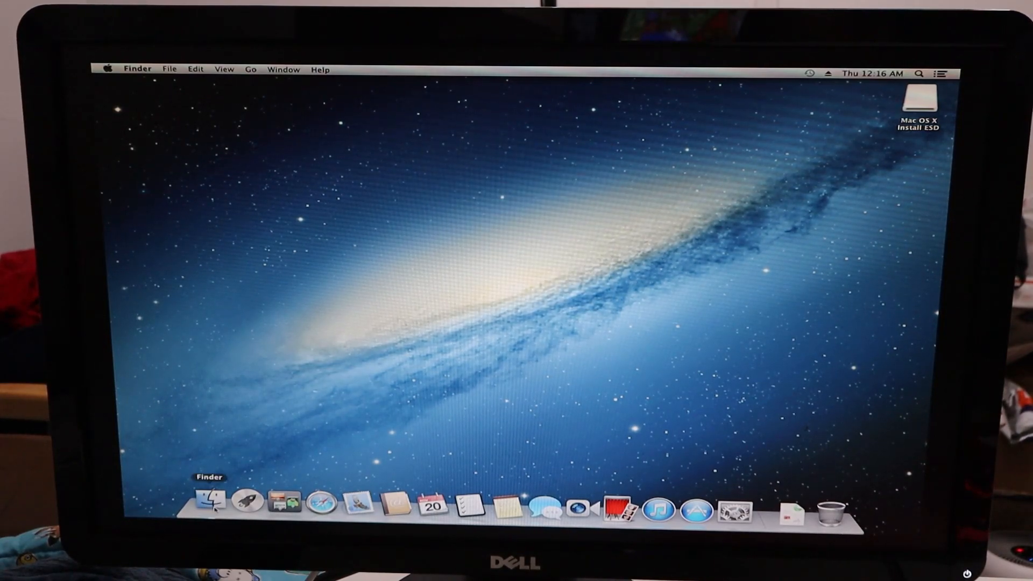
click(210, 503)
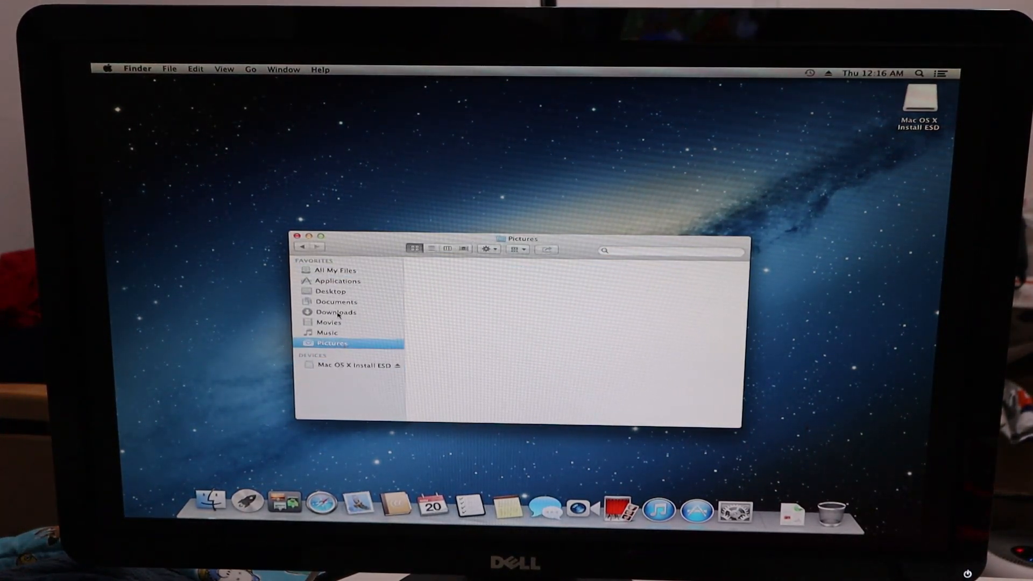
click(337, 281)
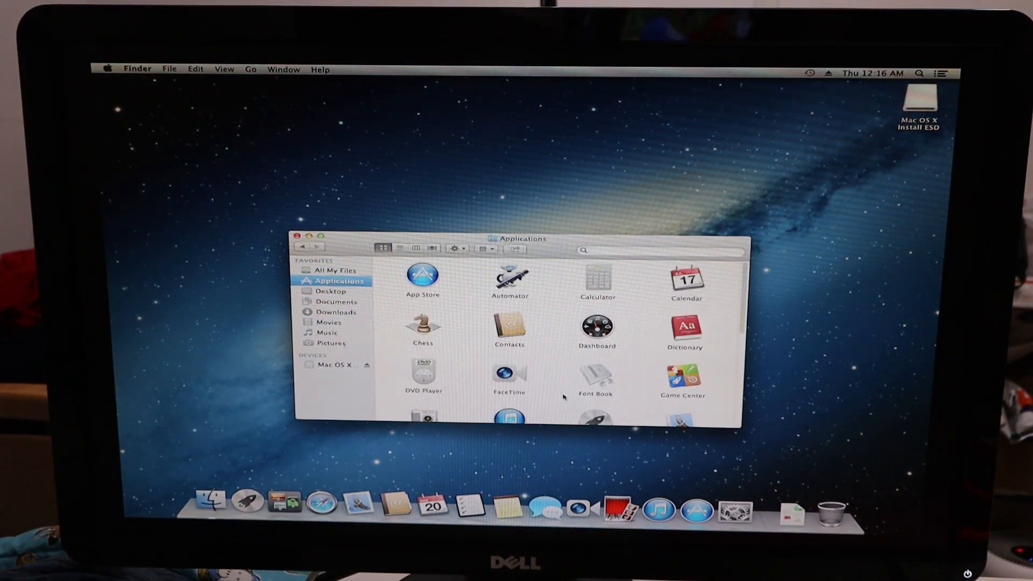
scroll(down, 3)
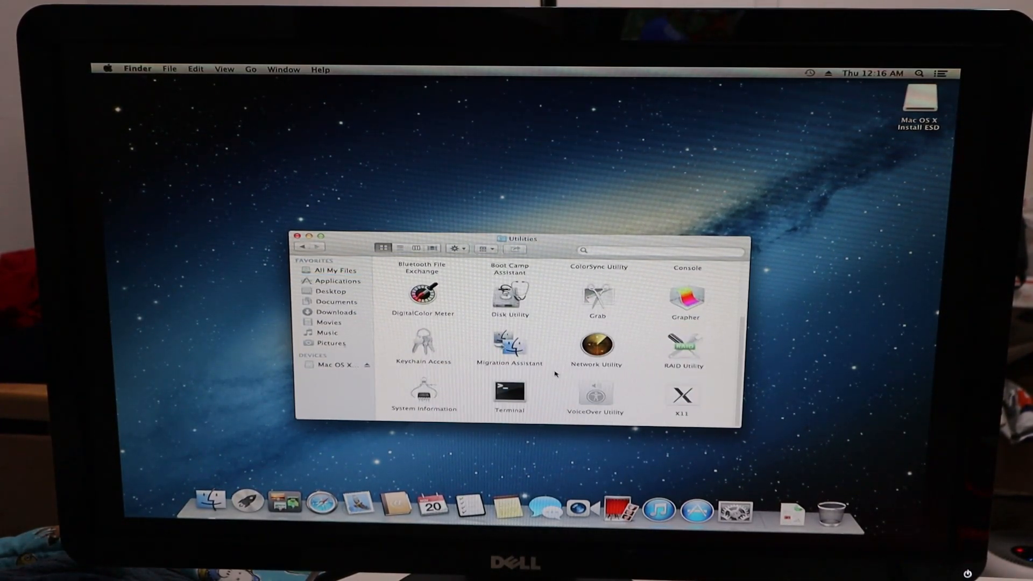
click(335, 281)
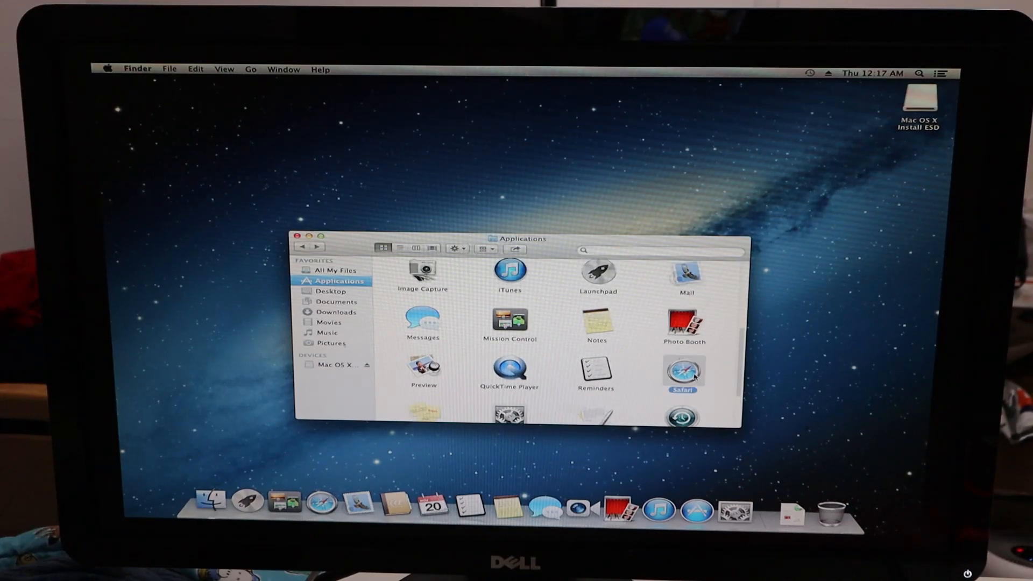
double_click(685, 371)
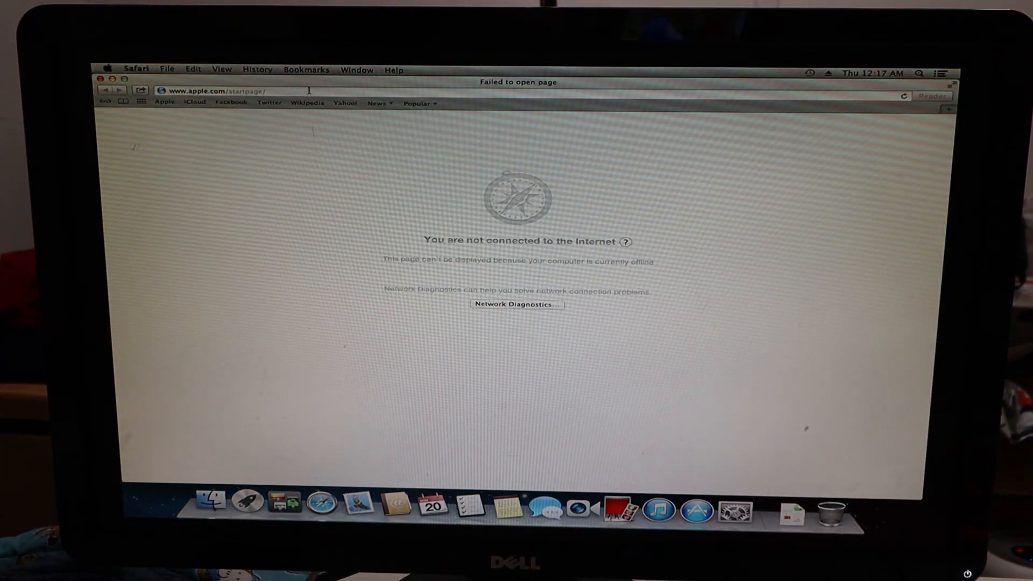
click(103, 78)
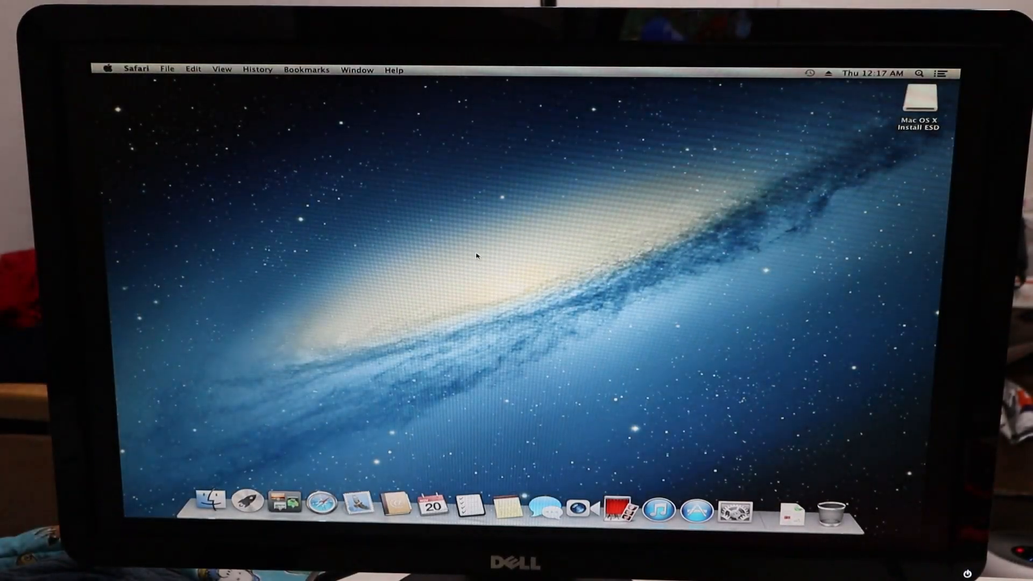